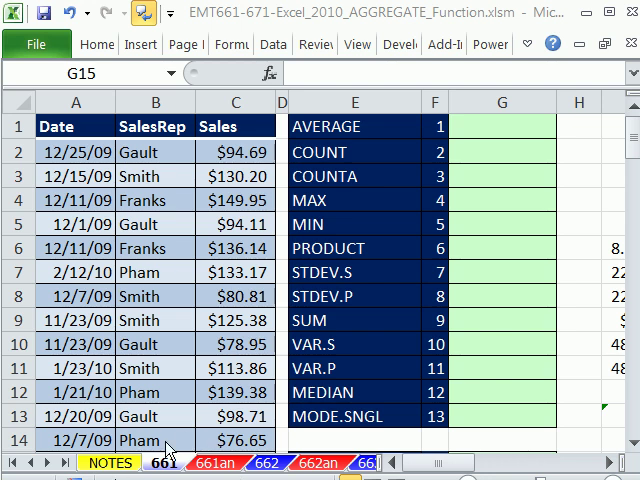
{"action": "mouse_move", "coordinate": [120, 318]}
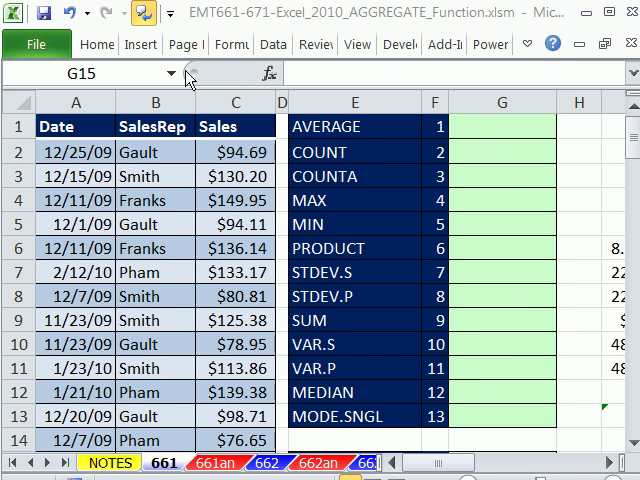
- Show the NOTES sheet's AGGREGATE syntax notes down to the function-number table
{"action": "left_click", "coordinate": [500, 102]}
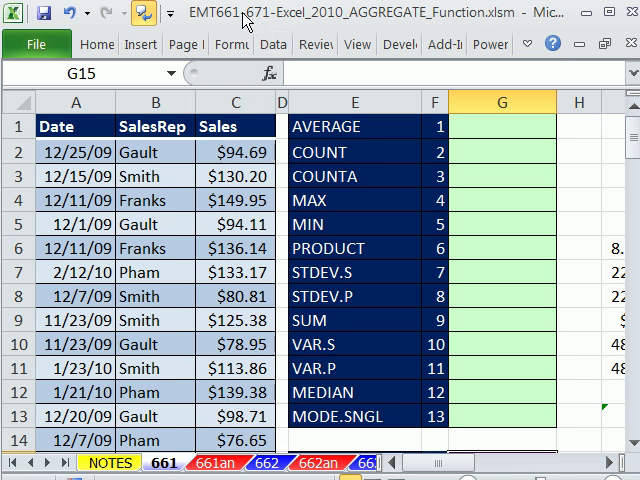
{"action": "mouse_move", "coordinate": [362, 28]}
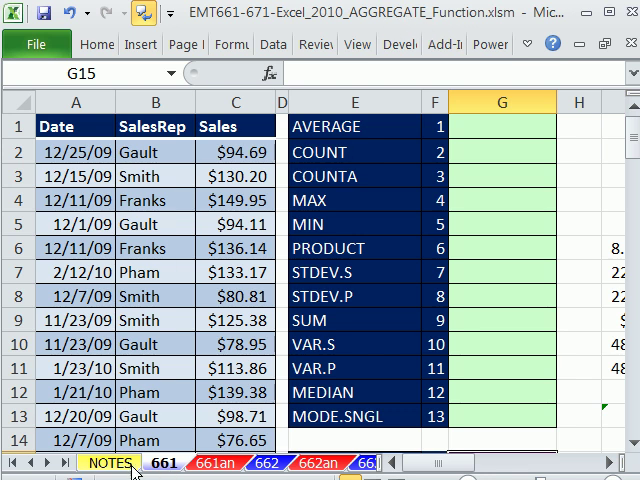
{"action": "mouse_move", "coordinate": [204, 460]}
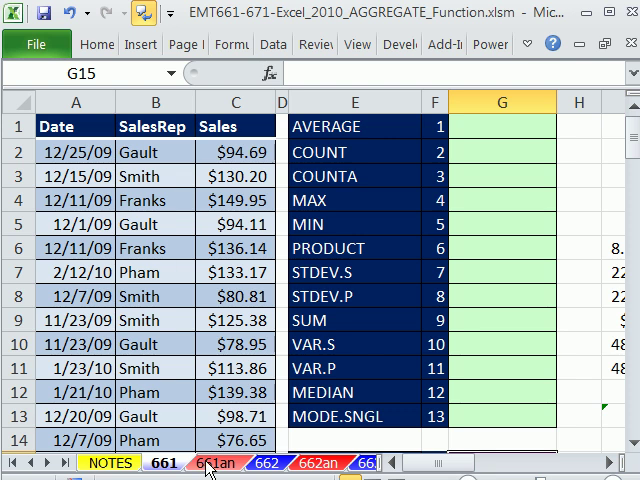
{"action": "left_click", "coordinate": [104, 460]}
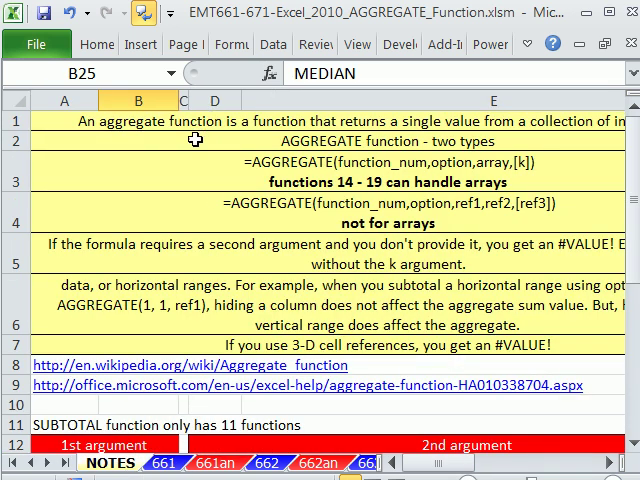
{"action": "mouse_move", "coordinate": [180, 126]}
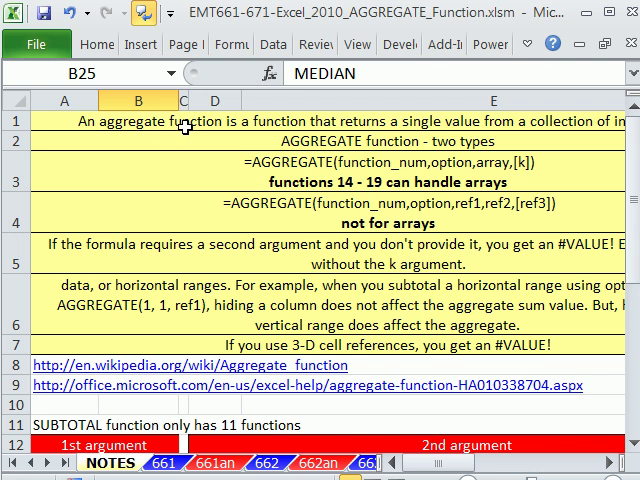
{"action": "mouse_move", "coordinate": [530, 132]}
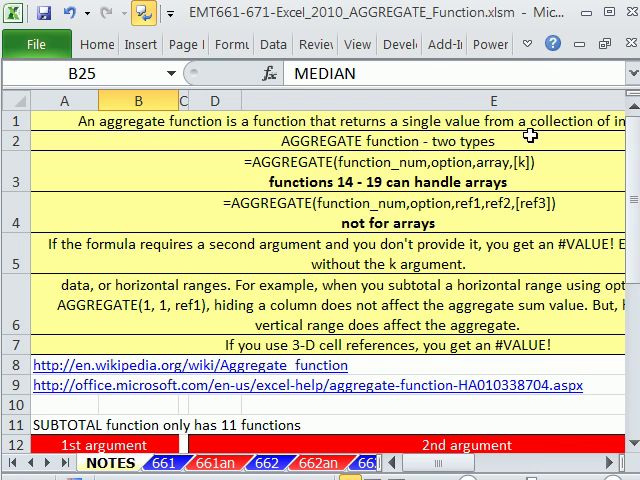
{"action": "mouse_move", "coordinate": [384, 312]}
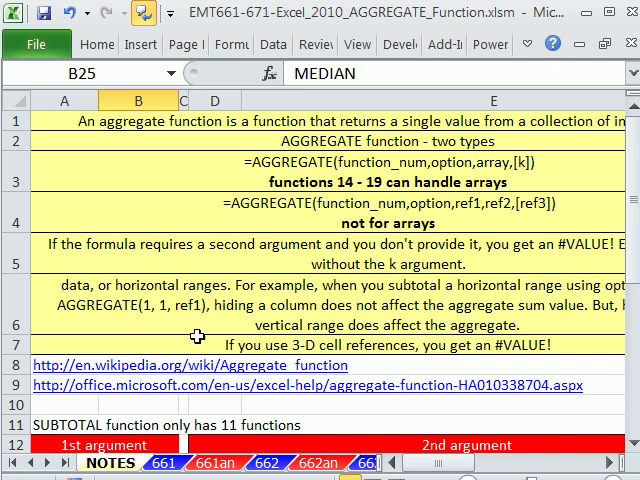
{"action": "scroll", "scroll_direction": "down", "scroll_amount": 3}
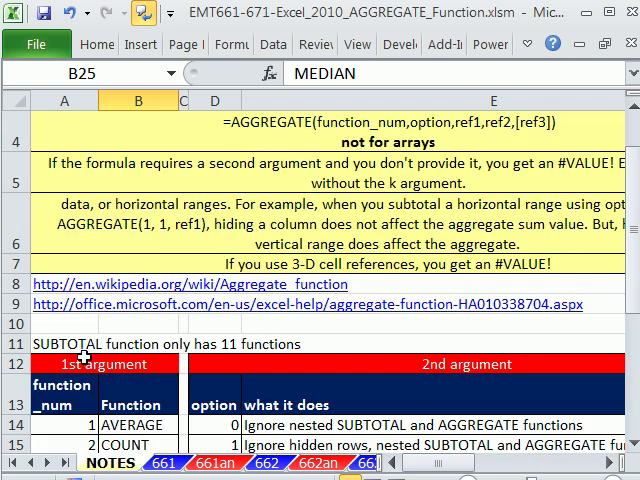
{"action": "scroll", "scroll_direction": "down", "scroll_amount": 3}
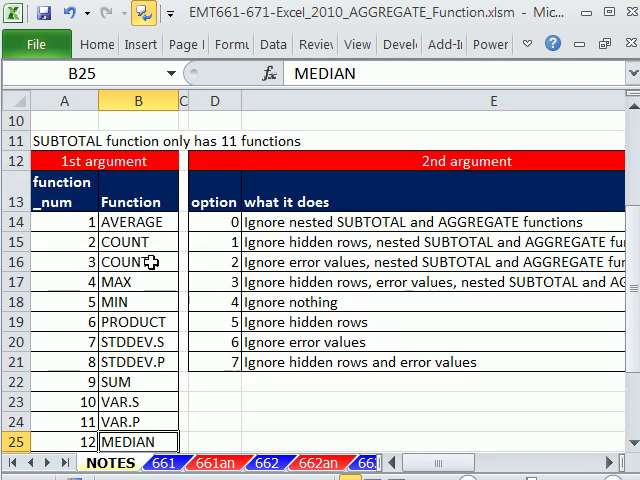
{"action": "mouse_move", "coordinate": [136, 222]}
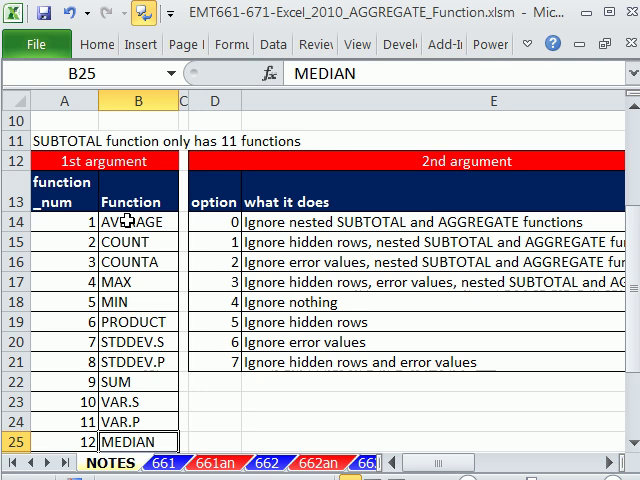
{"action": "mouse_move", "coordinate": [408, 236]}
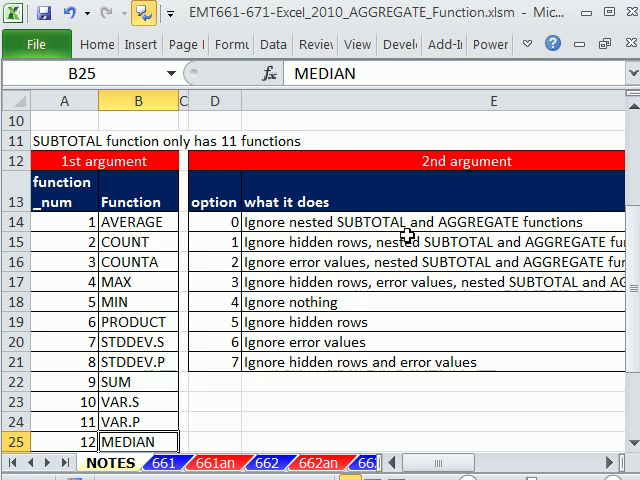
{"action": "mouse_move", "coordinate": [490, 232]}
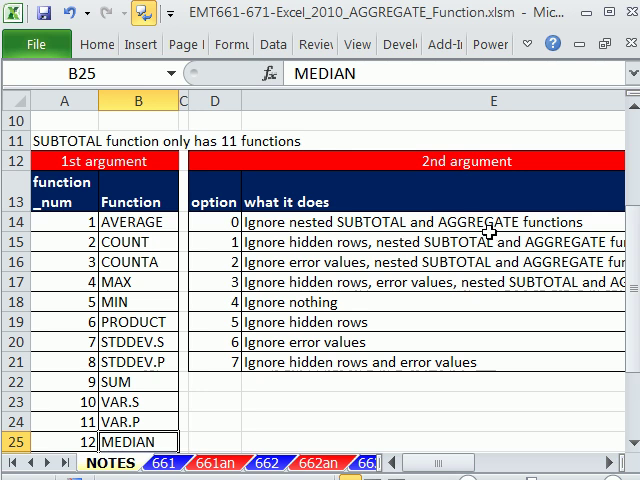
{"action": "mouse_move", "coordinate": [124, 240]}
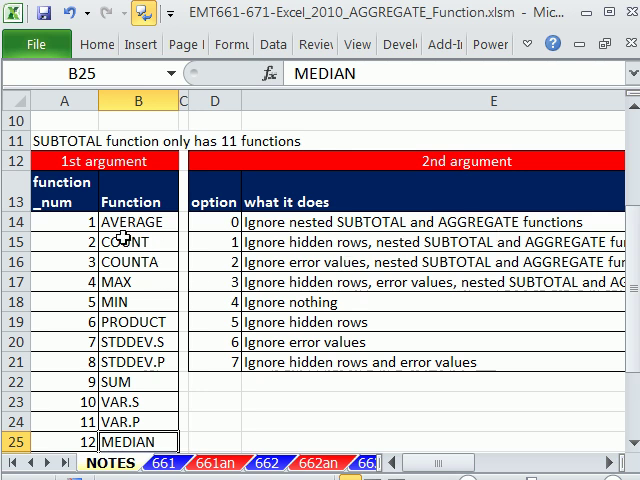
{"action": "left_click_drag", "start_coordinate": [138, 222], "coordinate": [138, 302]}
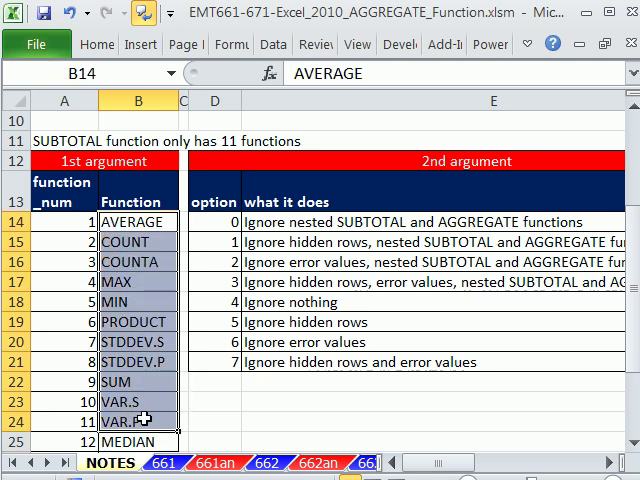
{"action": "mouse_move", "coordinate": [66, 132]}
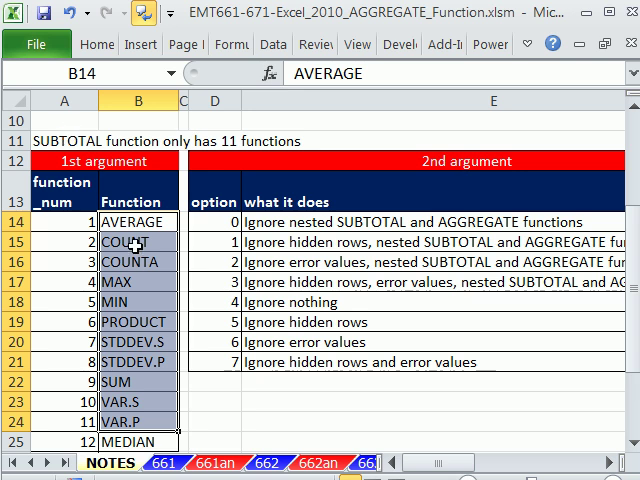
{"action": "mouse_move", "coordinate": [132, 408]}
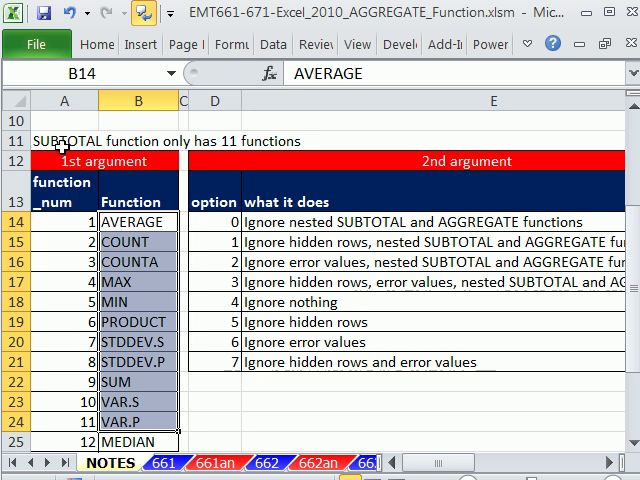
{"action": "scroll", "scroll_direction": "down", "scroll_amount": 3}
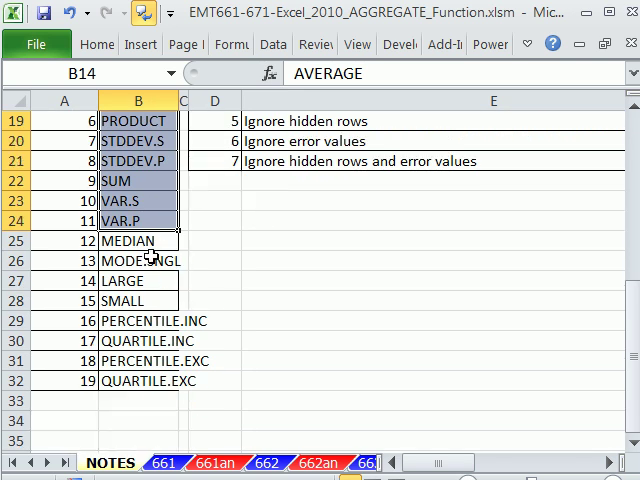
{"action": "scroll", "scroll_direction": "up", "scroll_amount": 3}
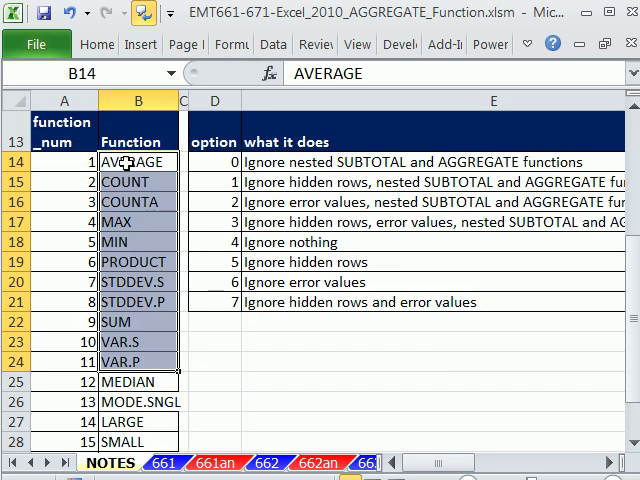
{"action": "mouse_move", "coordinate": [120, 360]}
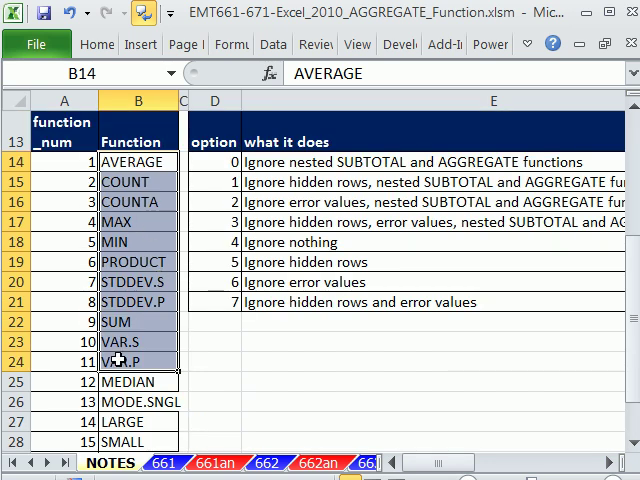
{"action": "left_click", "coordinate": [136, 382]}
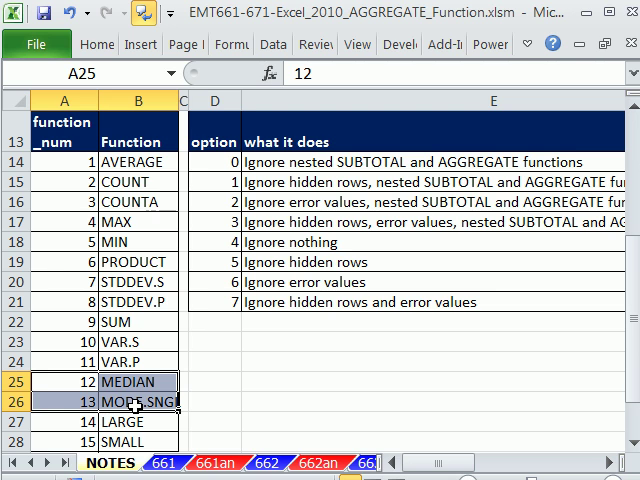
{"action": "scroll", "scroll_direction": "down", "scroll_amount": 3}
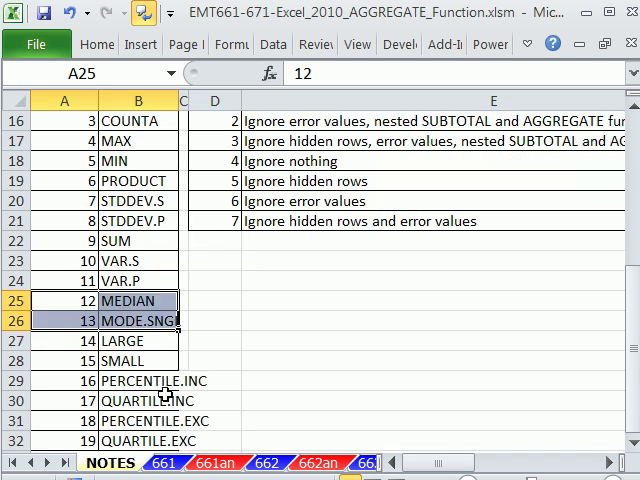
{"action": "scroll", "scroll_direction": "down", "scroll_amount": 3}
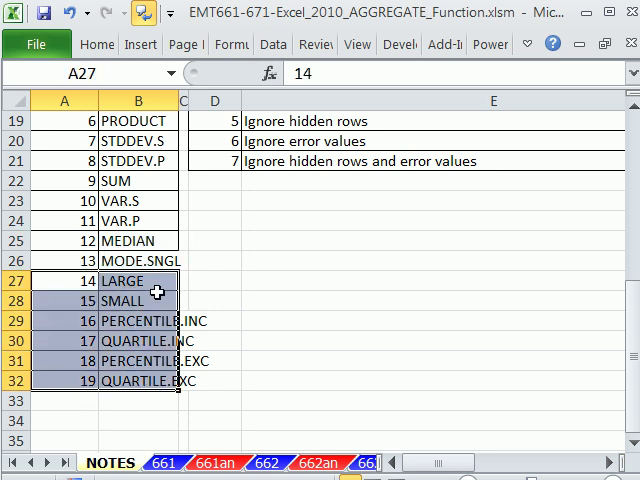
{"action": "mouse_move", "coordinate": [252, 344]}
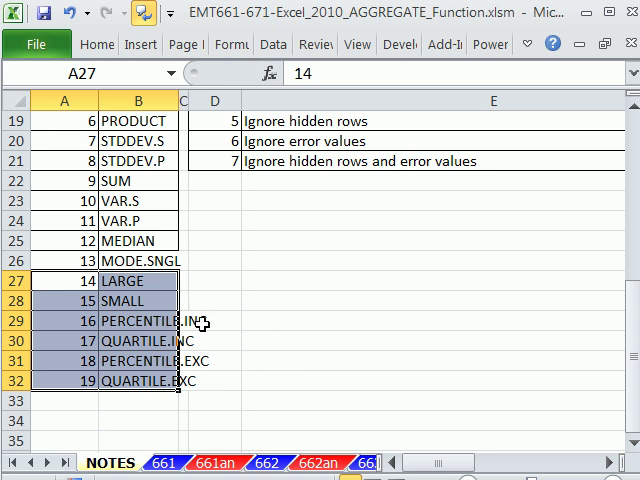
{"action": "left_click", "coordinate": [218, 360]}
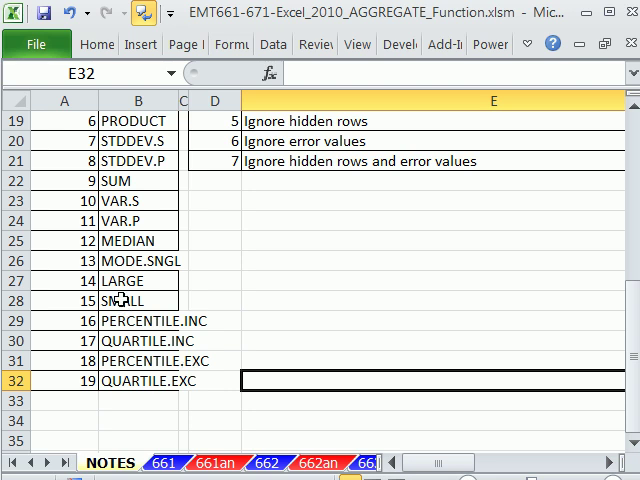
{"action": "left_click_drag", "start_coordinate": [64, 280], "coordinate": [64, 380]}
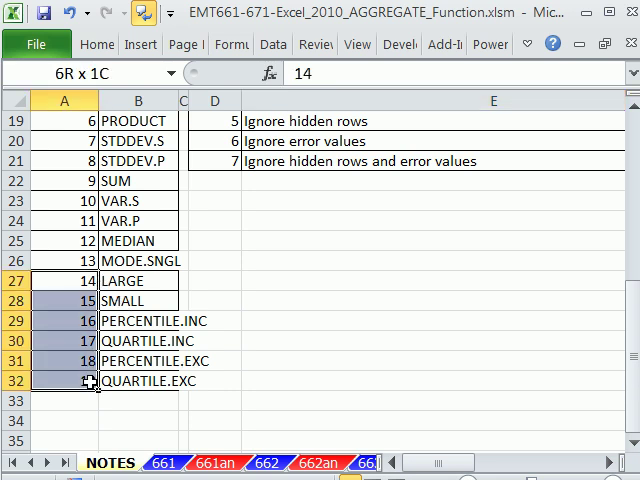
{"action": "left_click", "coordinate": [64, 280]}
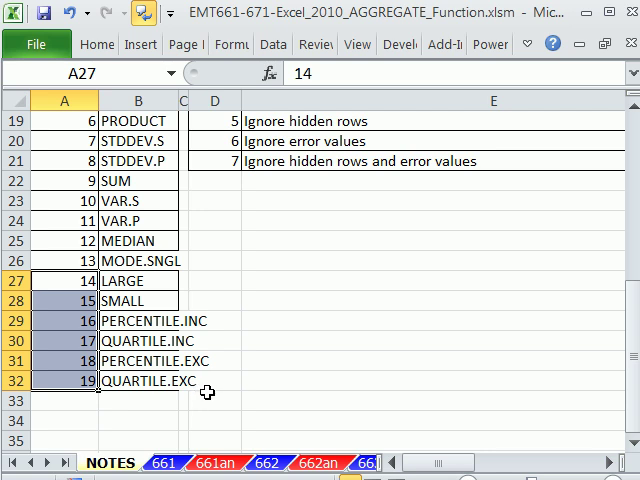
{"action": "scroll", "scroll_direction": "up", "scroll_amount": 3}
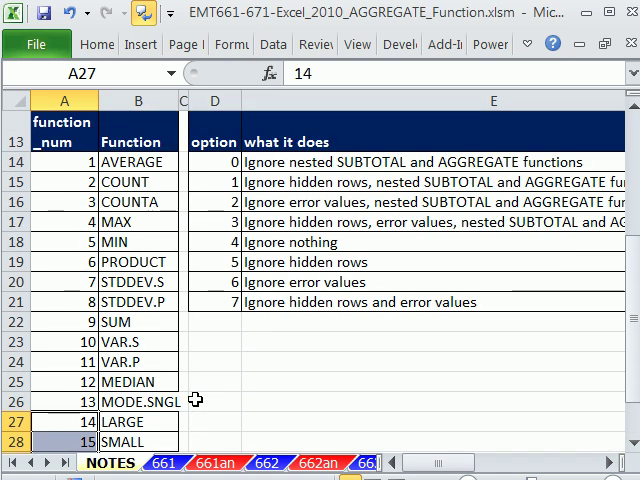
{"action": "scroll", "scroll_direction": "down", "scroll_amount": 3}
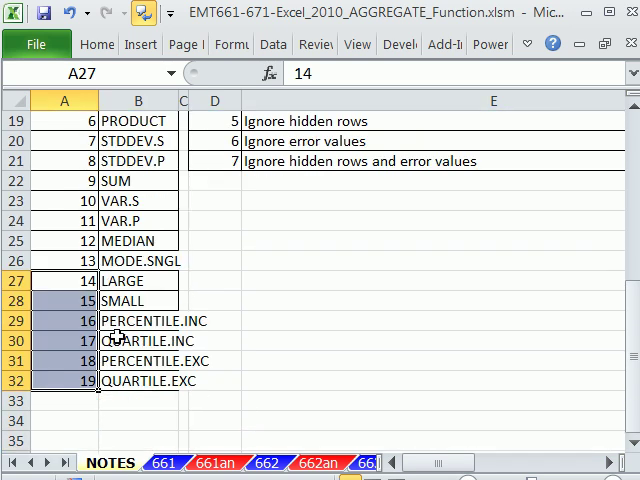
{"action": "mouse_move", "coordinate": [152, 380]}
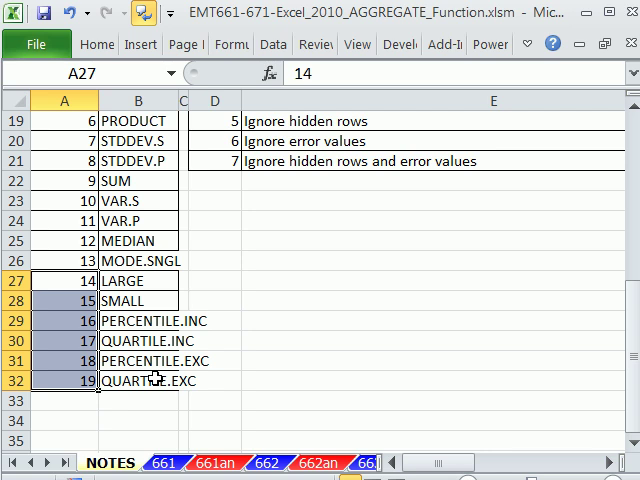
{"action": "scroll", "scroll_direction": "up", "scroll_amount": 3}
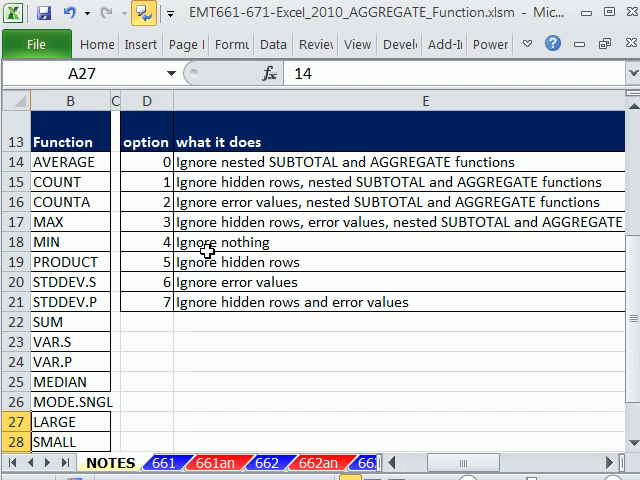
{"action": "mouse_move", "coordinate": [230, 258]}
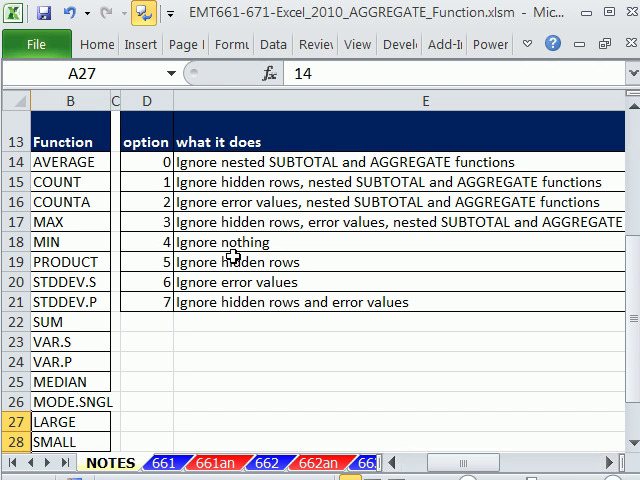
{"action": "mouse_move", "coordinate": [292, 270]}
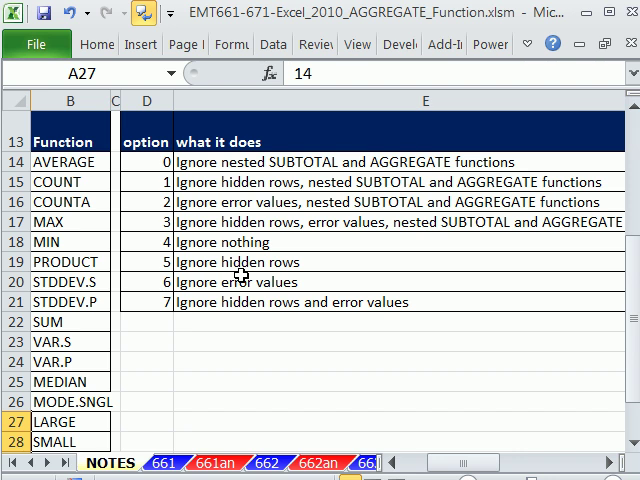
{"action": "mouse_move", "coordinate": [262, 302]}
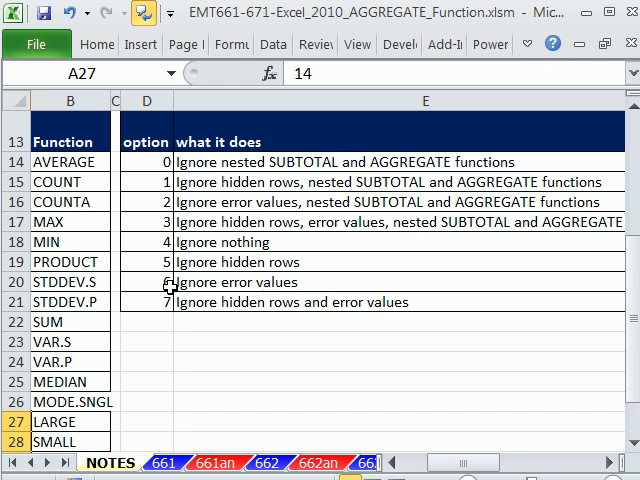
{"action": "mouse_move", "coordinate": [220, 336]}
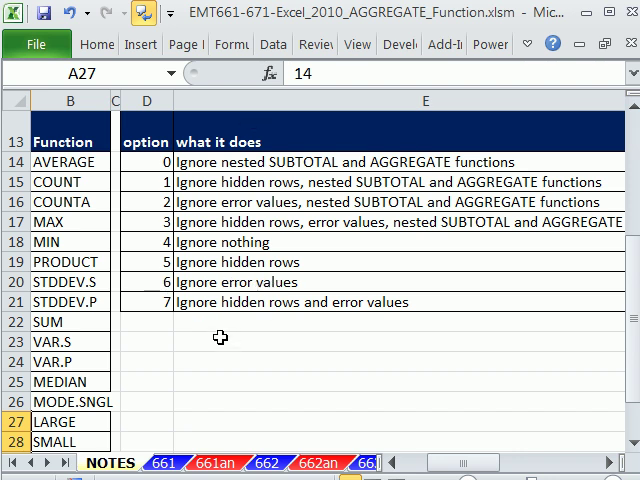
{"action": "mouse_move", "coordinate": [200, 314]}
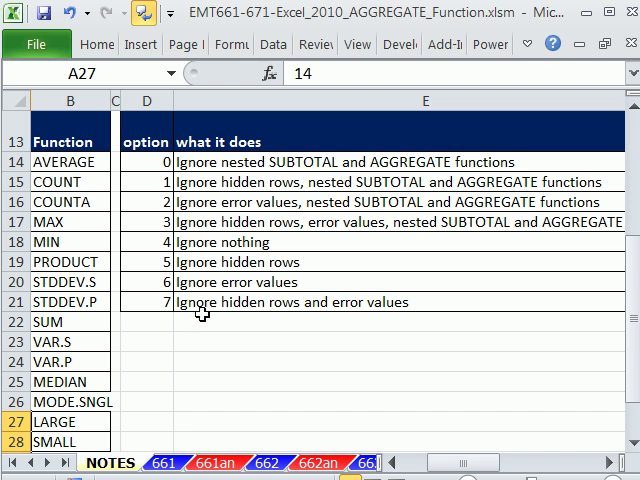
{"action": "mouse_move", "coordinate": [390, 312]}
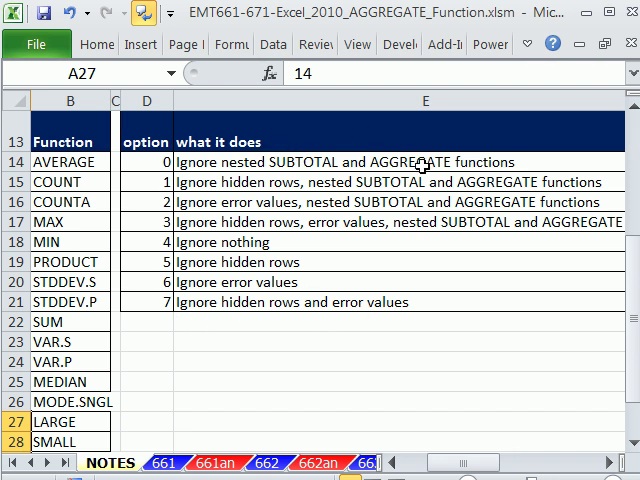
{"action": "mouse_move", "coordinate": [420, 152]}
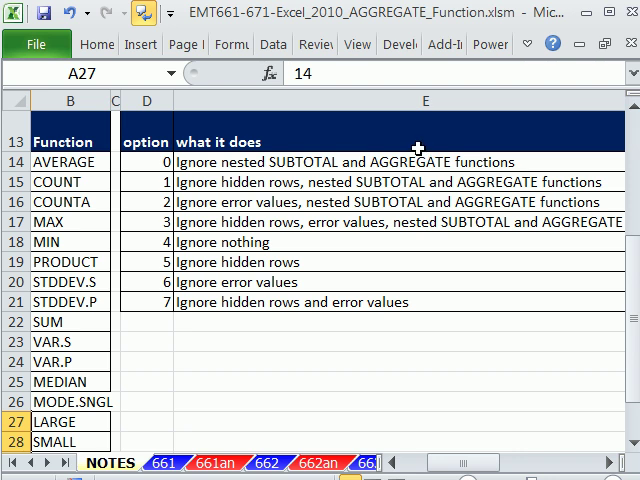
{"action": "mouse_move", "coordinate": [328, 160]}
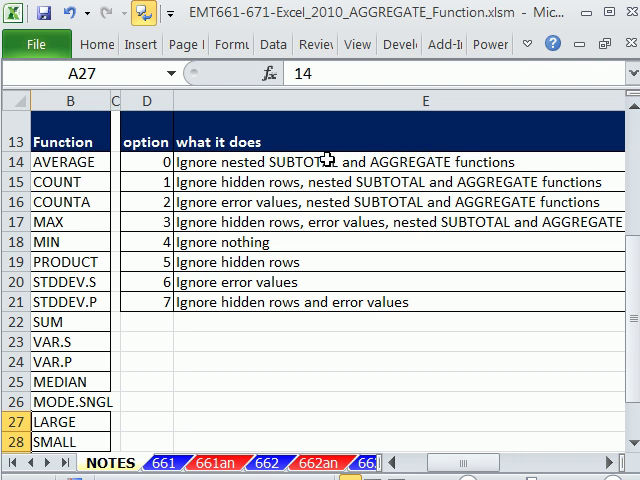
{"action": "mouse_move", "coordinate": [290, 162]}
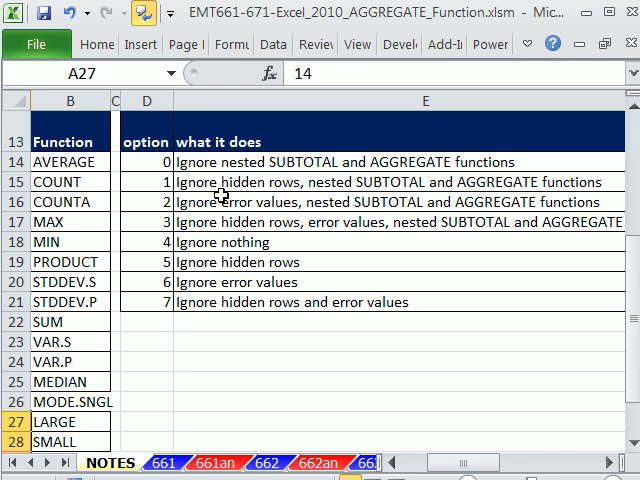
{"action": "mouse_move", "coordinate": [360, 192]}
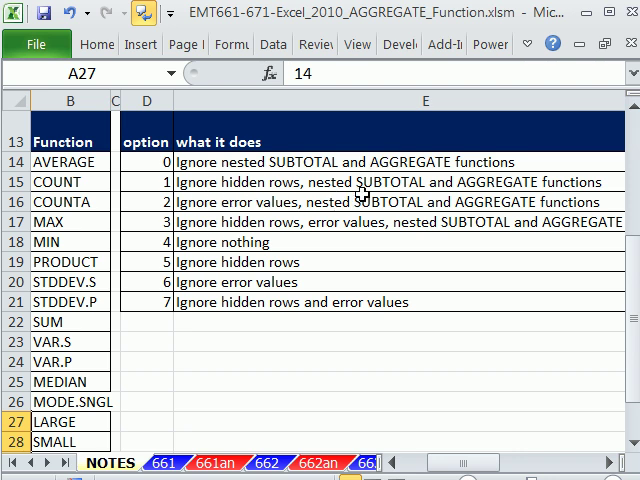
{"action": "mouse_move", "coordinate": [276, 228]}
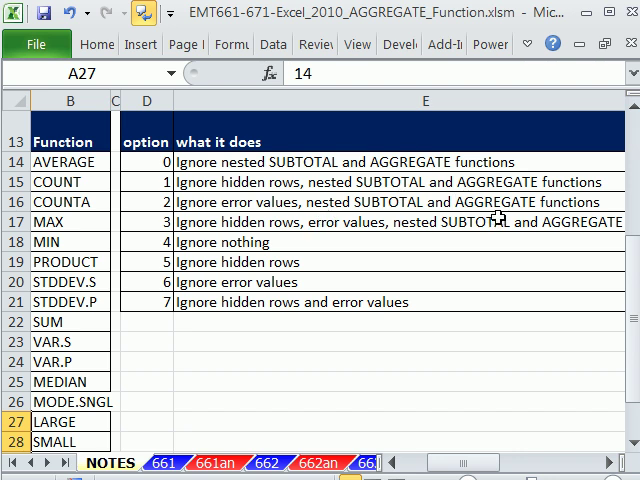
{"action": "mouse_move", "coordinate": [250, 228]}
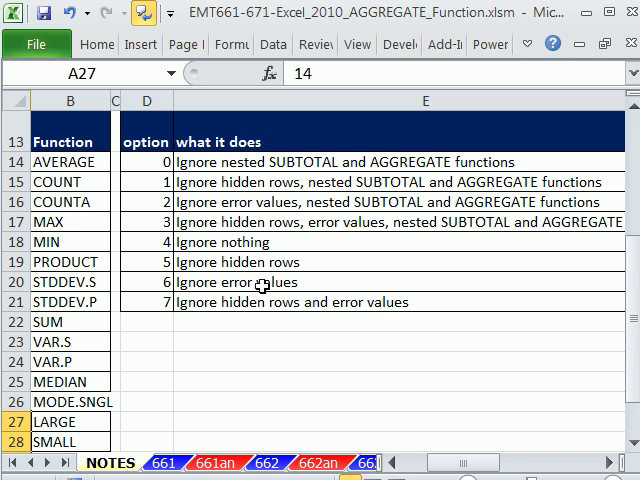
{"action": "mouse_move", "coordinate": [228, 330]}
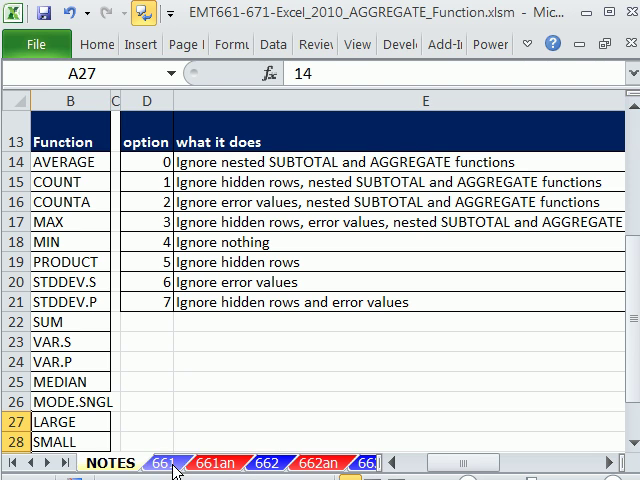
- Return to sheet 661 and inspect the existing MAX formula in I4
{"action": "left_click", "coordinate": [166, 462]}
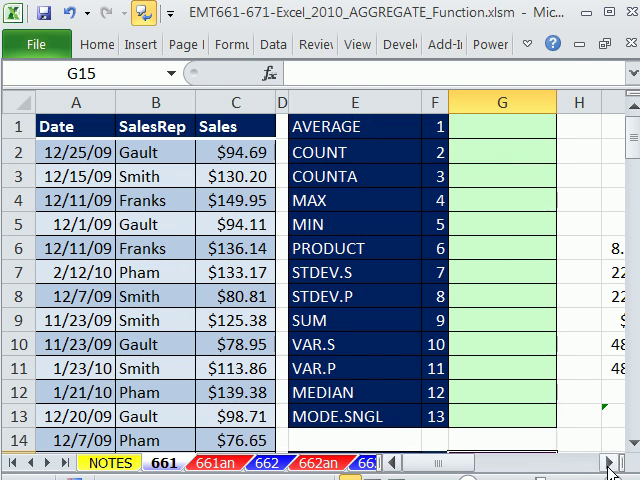
{"action": "scroll", "scroll_direction": "right", "scroll_amount": 3}
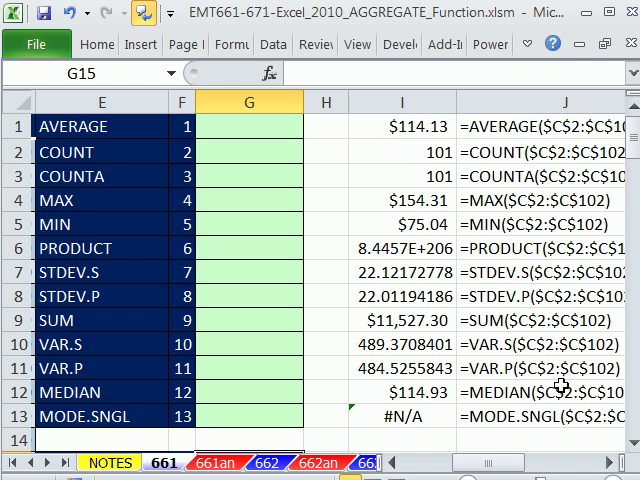
{"action": "mouse_move", "coordinate": [490, 252]}
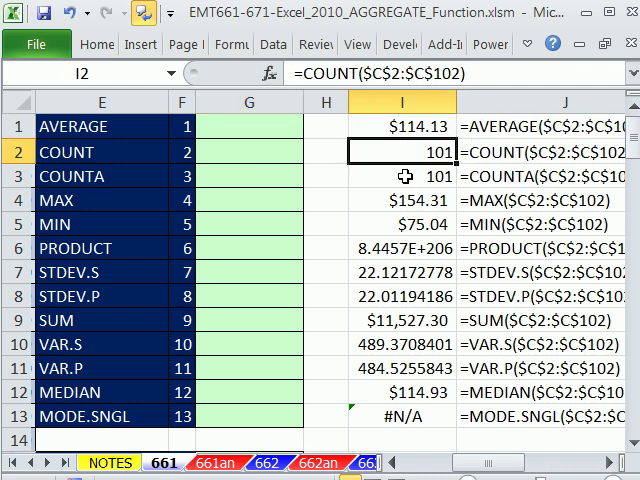
{"action": "left_click", "coordinate": [400, 200]}
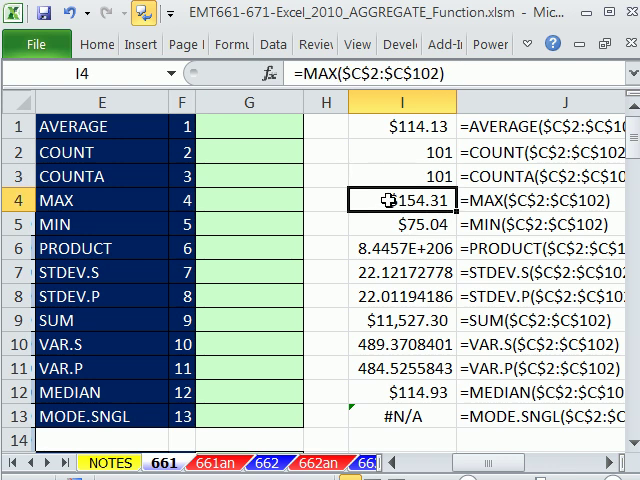
{"action": "double_click", "coordinate": [390, 200]}
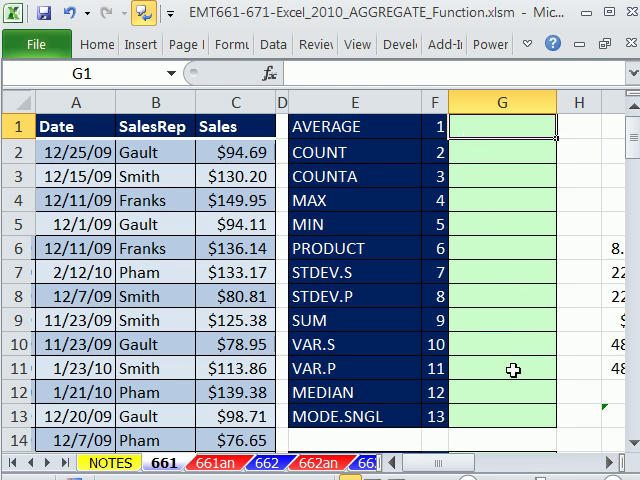
- Start =AGGREGATE( in G1 with function_num taken from F1
{"action": "type", "text": "=ag"}
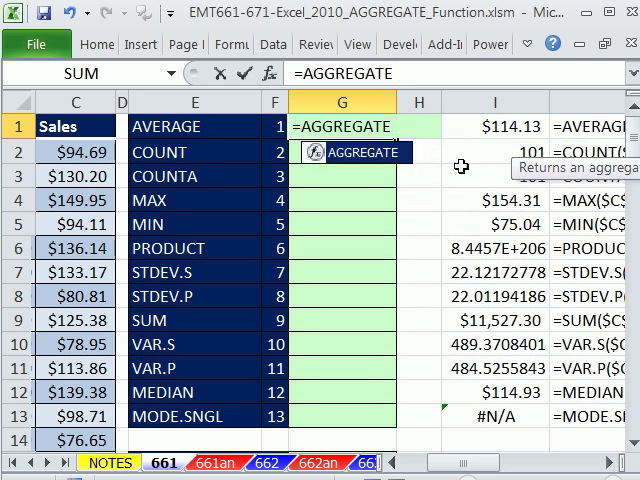
{"action": "type", "text": "("}
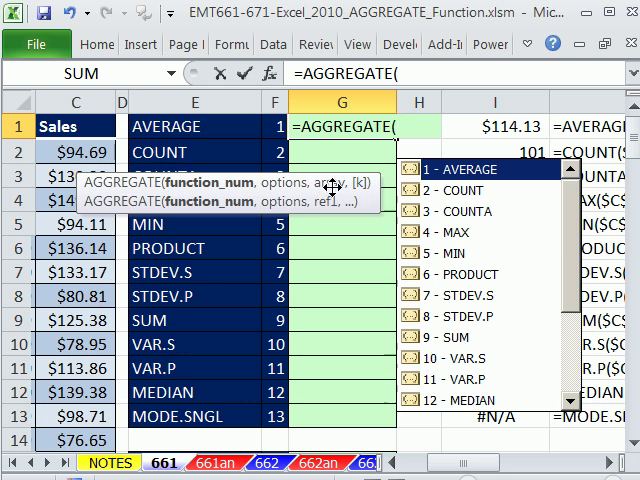
{"action": "mouse_move", "coordinate": [372, 186]}
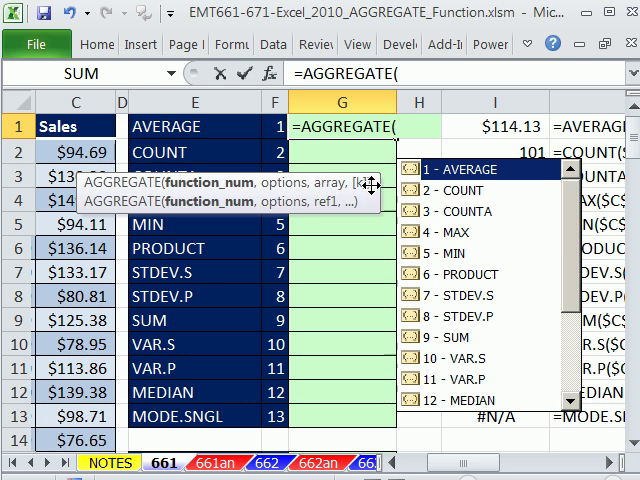
{"action": "mouse_move", "coordinate": [188, 212]}
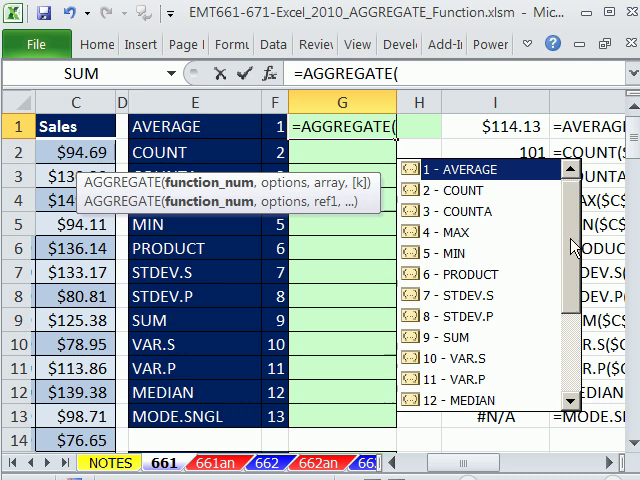
{"action": "scroll", "scroll_direction": "down", "scroll_amount": 3}
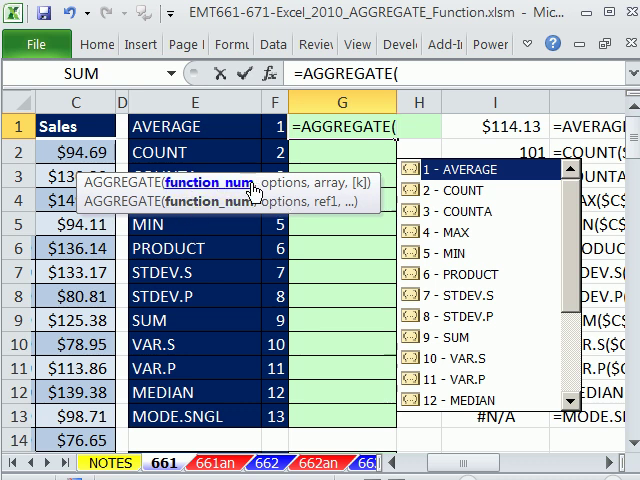
{"action": "mouse_move", "coordinate": [528, 256]}
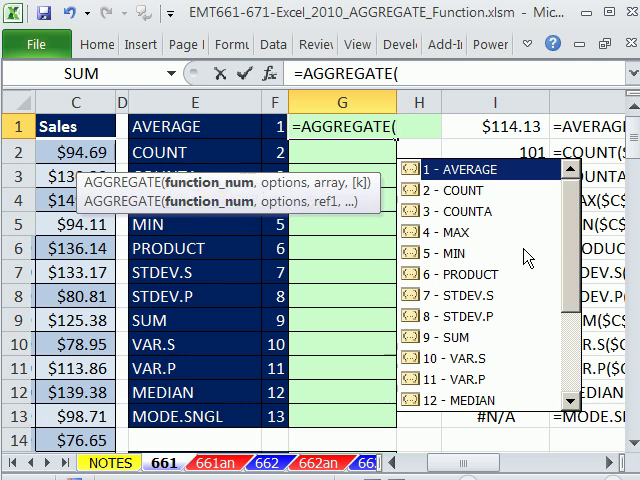
{"action": "mouse_move", "coordinate": [576, 256]}
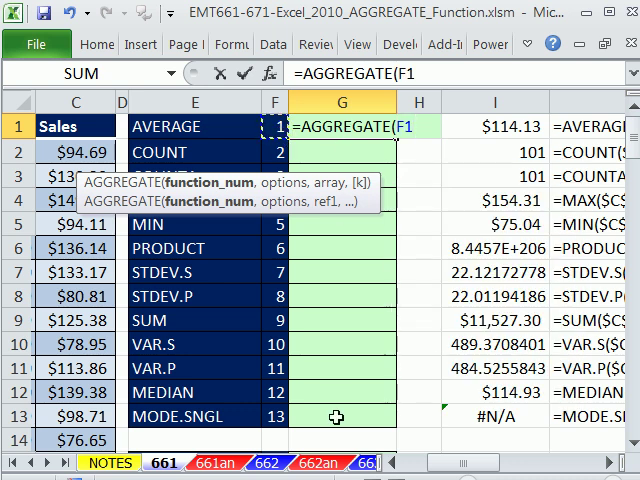
{"action": "mouse_move", "coordinate": [332, 372]}
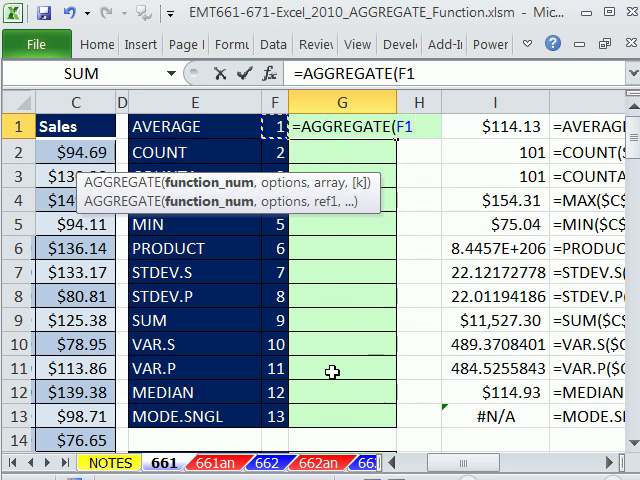
{"action": "mouse_move", "coordinate": [362, 316]}
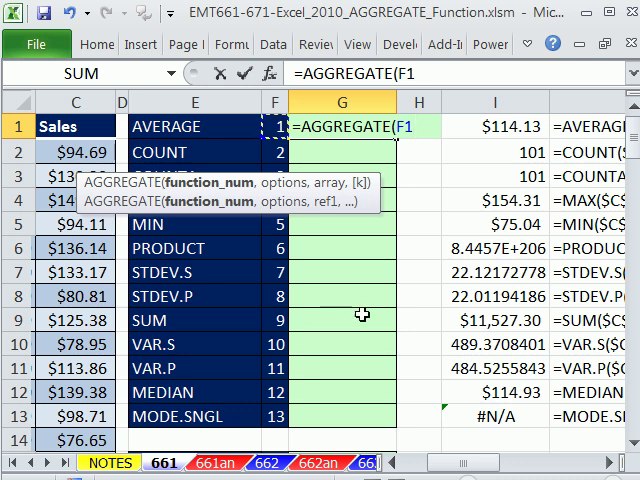
- Add option 4 and the absolute sales range $C$2:$C$102 to the G1 formula
{"action": "type", "text": ",4"}
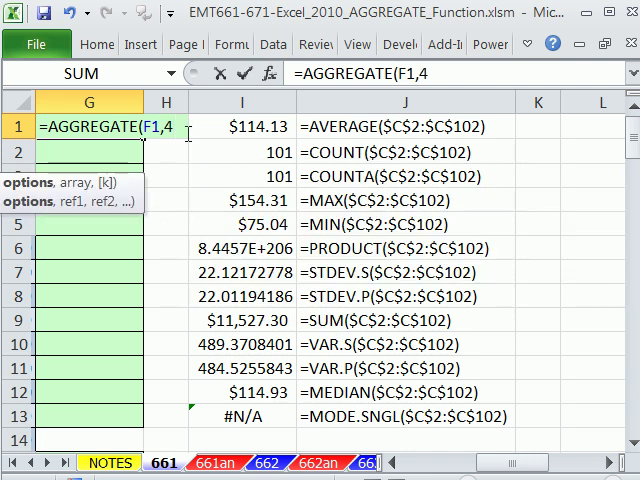
{"action": "type", "text": ",$C$2:$C$102"}
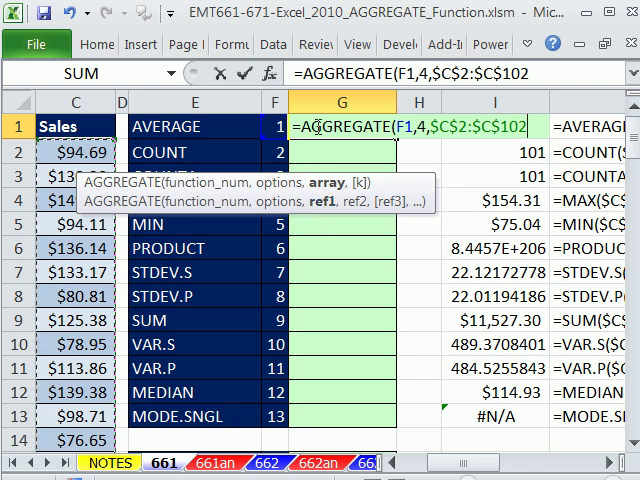
{"action": "mouse_move", "coordinate": [328, 208]}
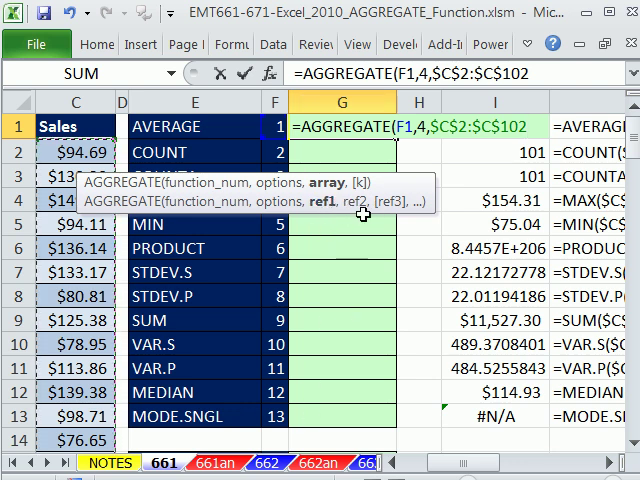
{"action": "mouse_move", "coordinate": [504, 204]}
{"action": "type", "text": ")"}
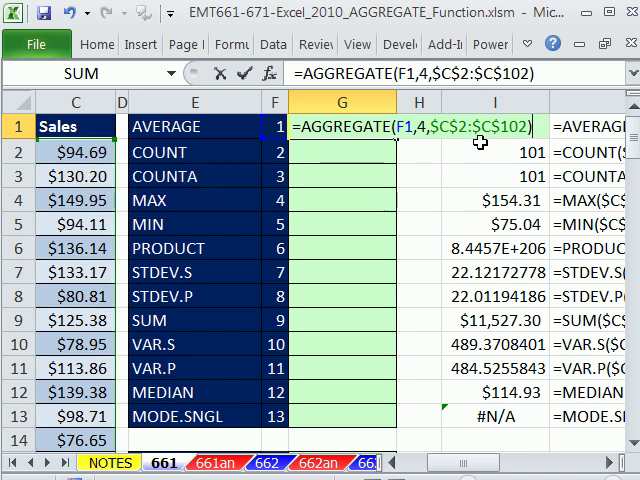
- Enter the formula into G1:G13 and check MAX, STDEV.S and SUM results against column I
{"action": "key", "text": "Return"}
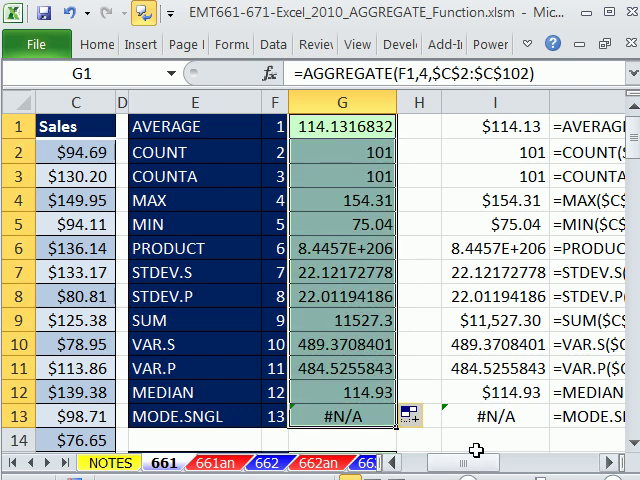
{"action": "mouse_move", "coordinate": [336, 152]}
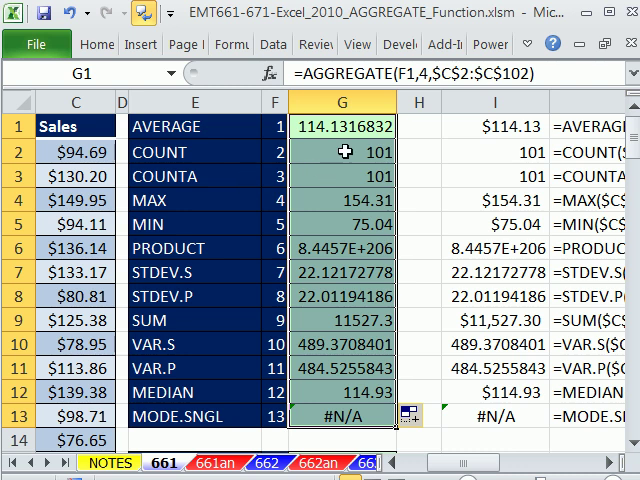
{"action": "left_click", "coordinate": [340, 200]}
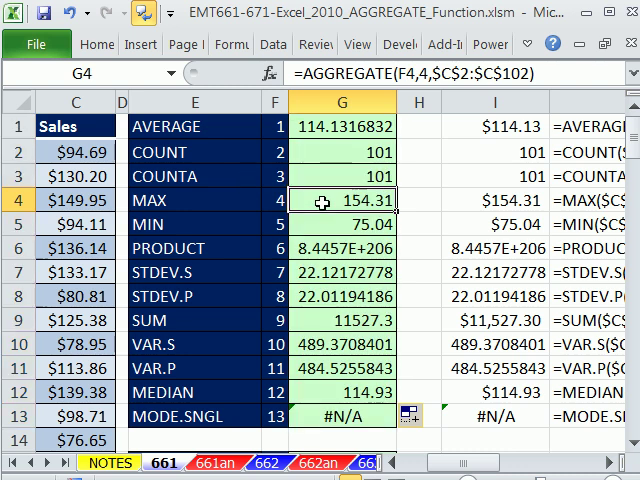
{"action": "left_click", "coordinate": [332, 224]}
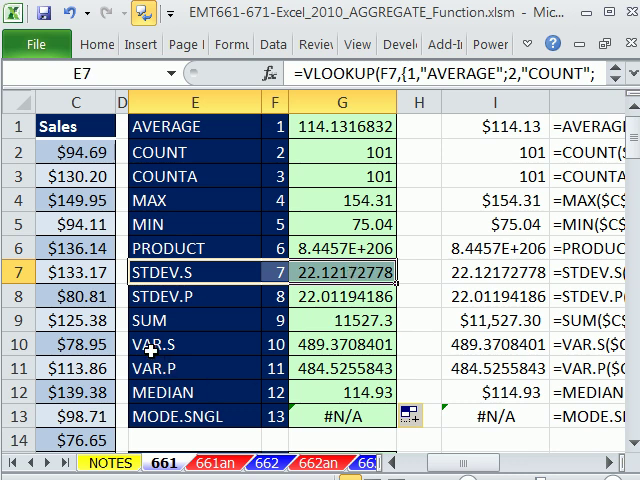
{"action": "left_click", "coordinate": [340, 320]}
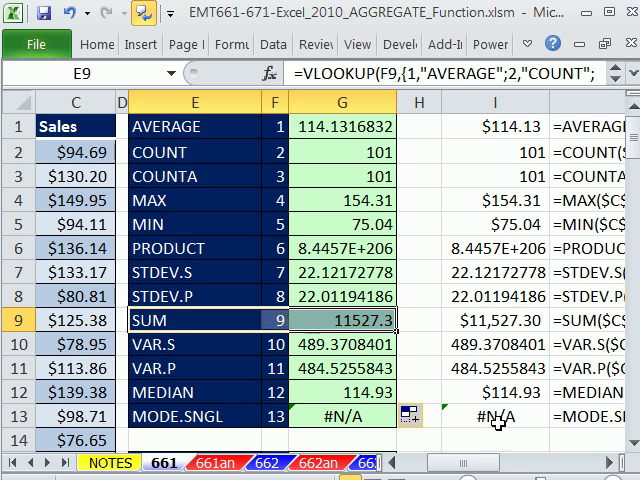
- Start an AGGREGATE formula in G15 for LARGE with function_num F15 and option 4
{"action": "scroll", "scroll_direction": "down", "scroll_amount": 3}
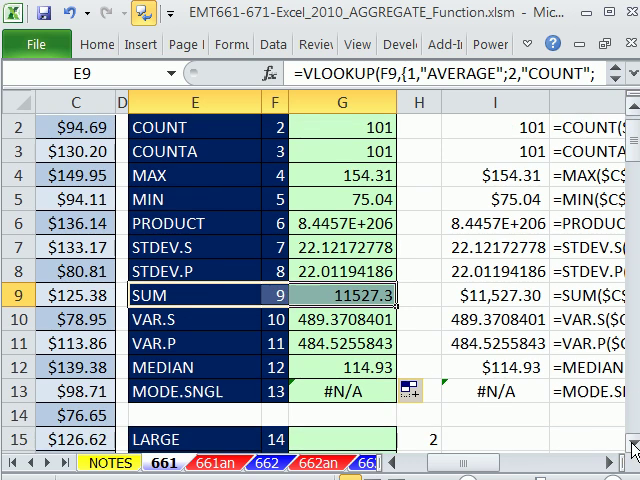
{"action": "scroll", "scroll_direction": "down", "scroll_amount": 3}
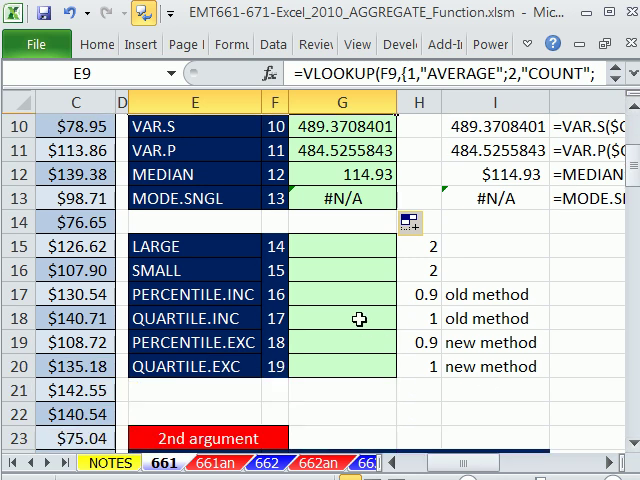
{"action": "left_click", "coordinate": [342, 246]}
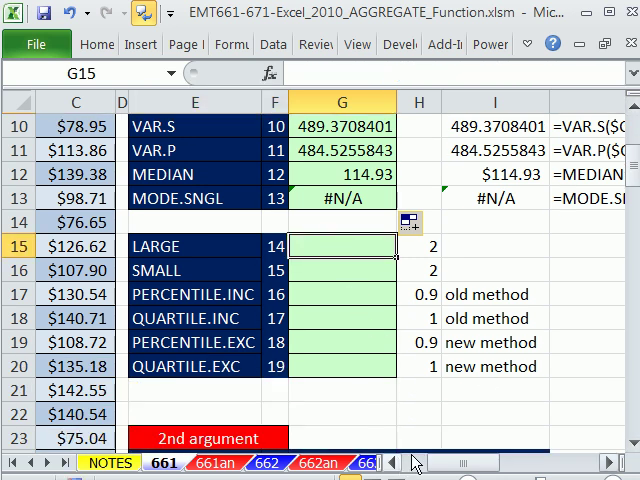
{"action": "type", "text": "=ag"}
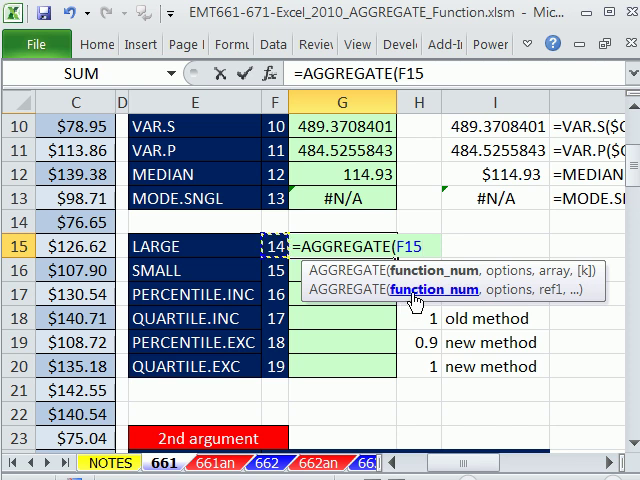
{"action": "type", "text": ",4"}
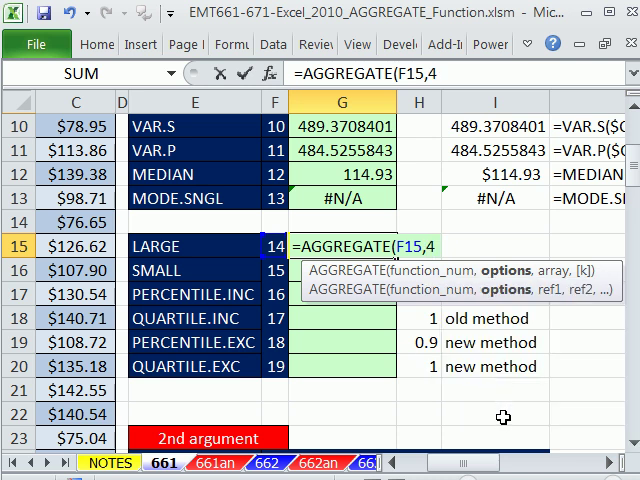
{"action": "type", "text": ","}
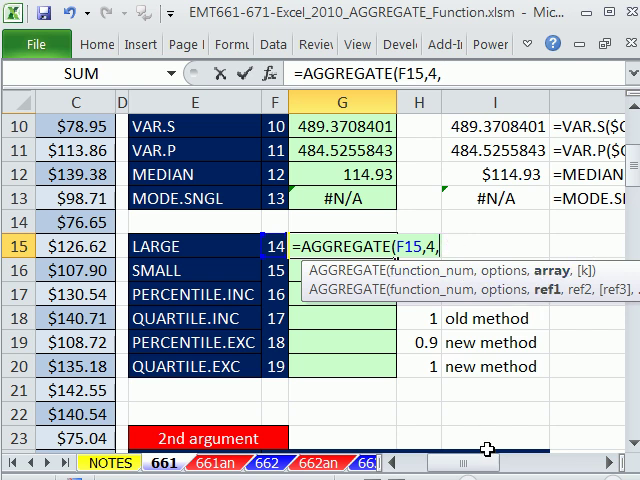
{"action": "scroll", "scroll_direction": "left", "scroll_amount": 3}
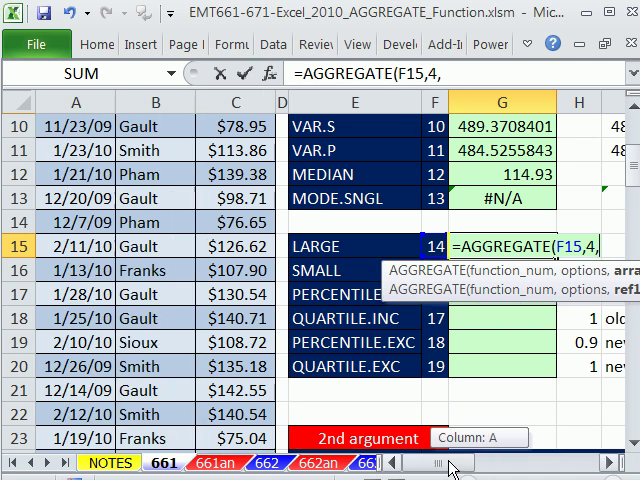
- Add the range $C$2:$C$102 and the k argument from H15 to the LARGE formula
{"action": "left_click", "coordinate": [236, 152]}
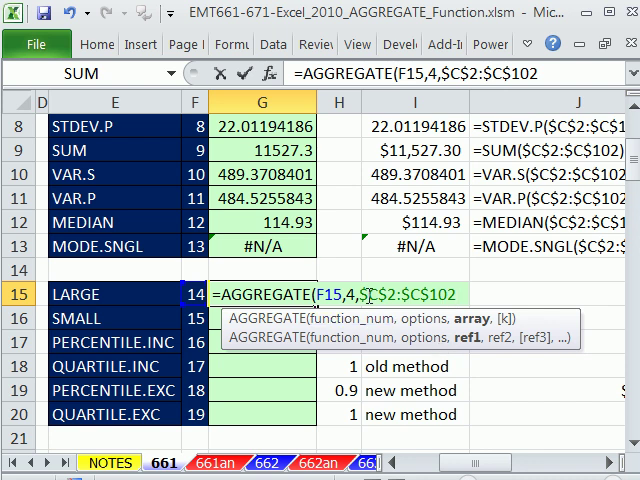
{"action": "mouse_move", "coordinate": [472, 318]}
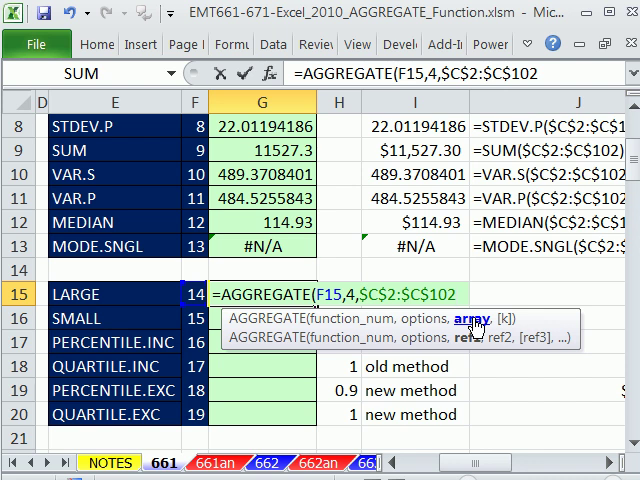
{"action": "mouse_move", "coordinate": [338, 338]}
{"action": "type", "text": ")"}
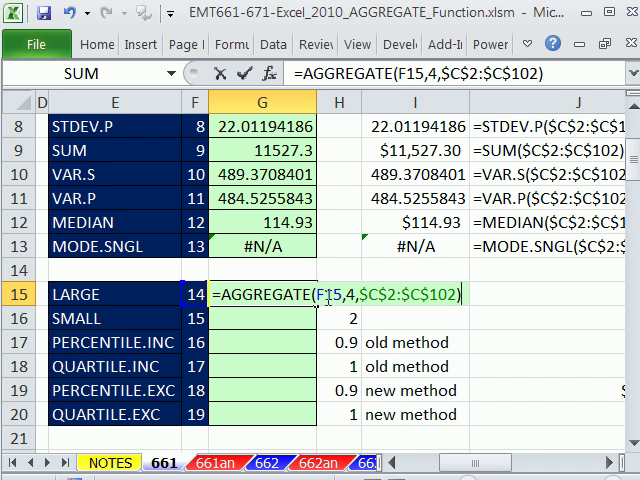
{"action": "mouse_move", "coordinate": [278, 318]}
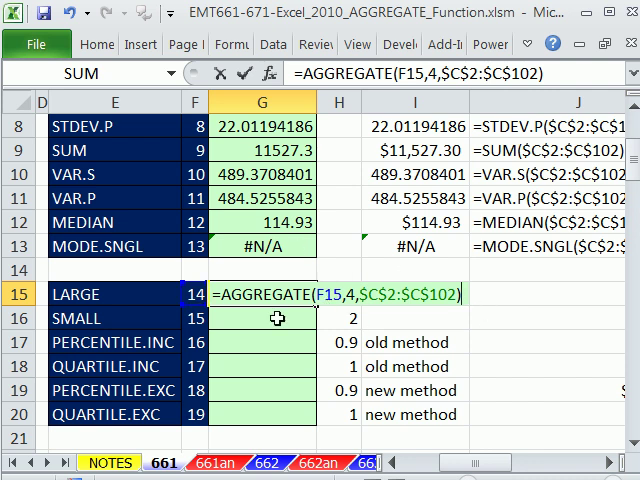
{"action": "key", "text": "Return"}
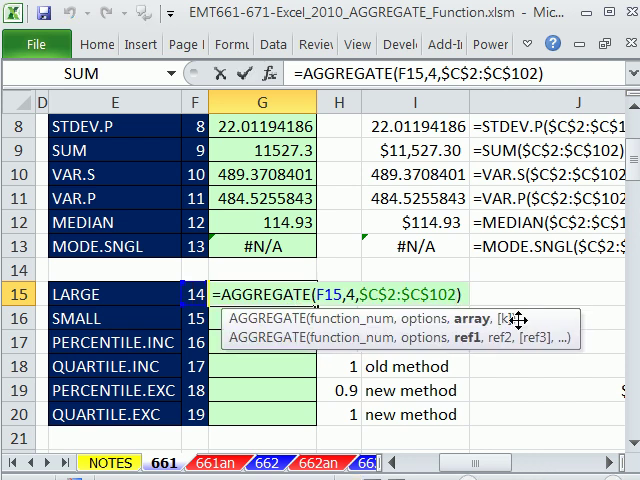
{"action": "type", "text": ","}
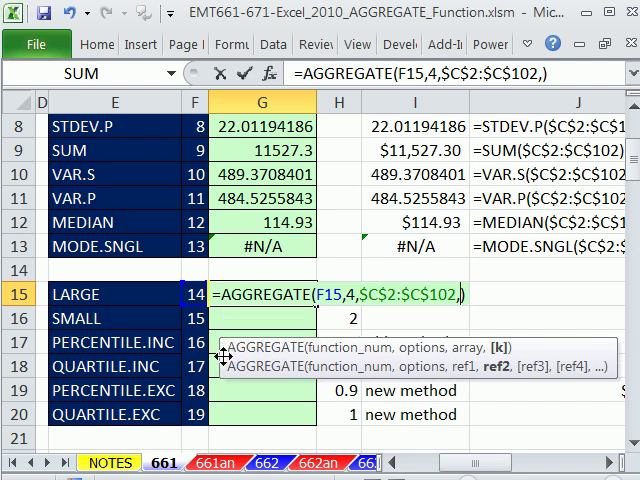
{"action": "mouse_move", "coordinate": [310, 348]}
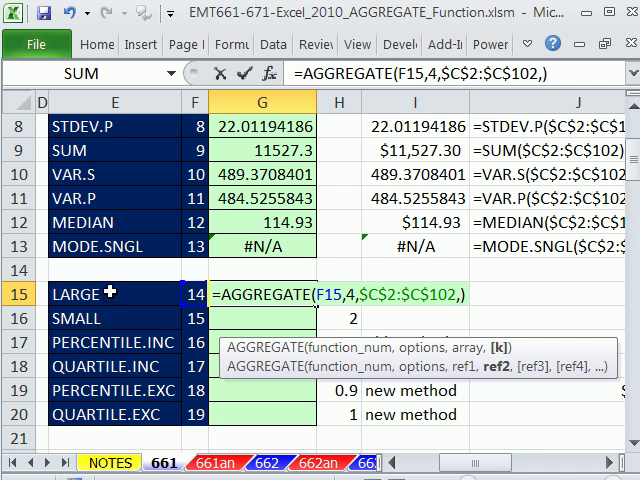
{"action": "mouse_move", "coordinate": [168, 324]}
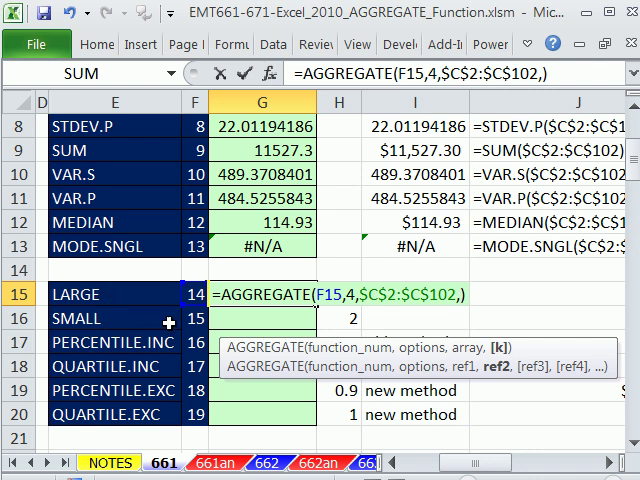
{"action": "mouse_move", "coordinate": [344, 252]}
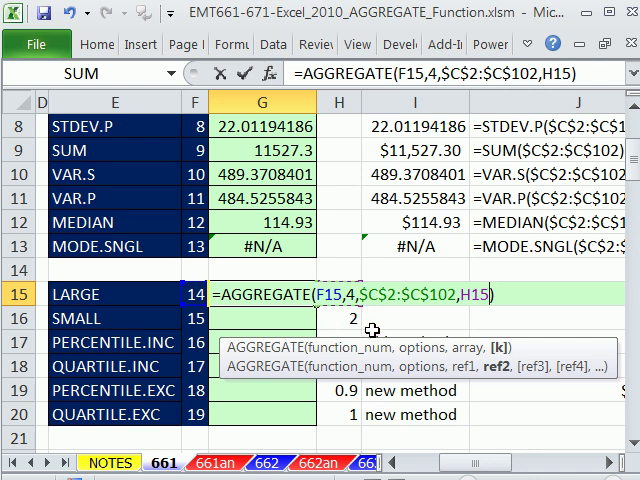
- Enter the LARGE formula and set its k value in H15 to 5
{"action": "key", "text": "Return"}
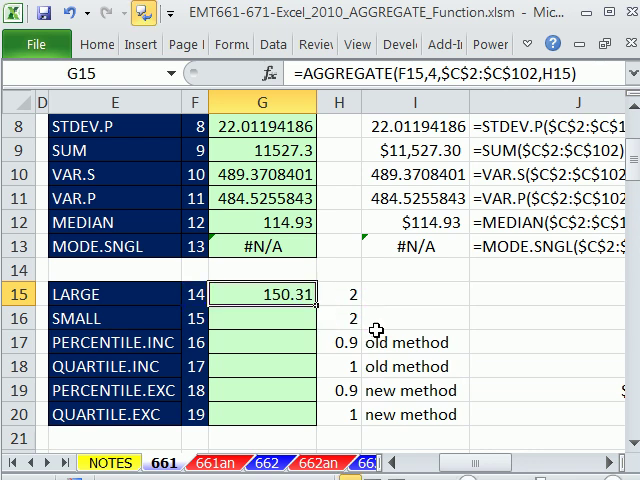
{"action": "left_click", "coordinate": [348, 294]}
{"action": "type", "text": "4"}
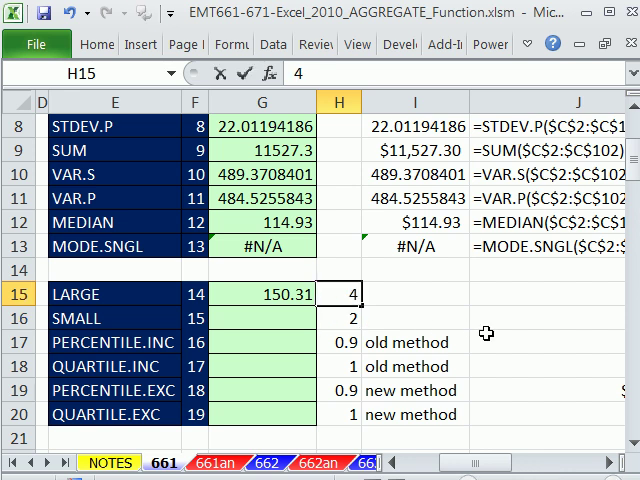
{"action": "type", "text": "5"}
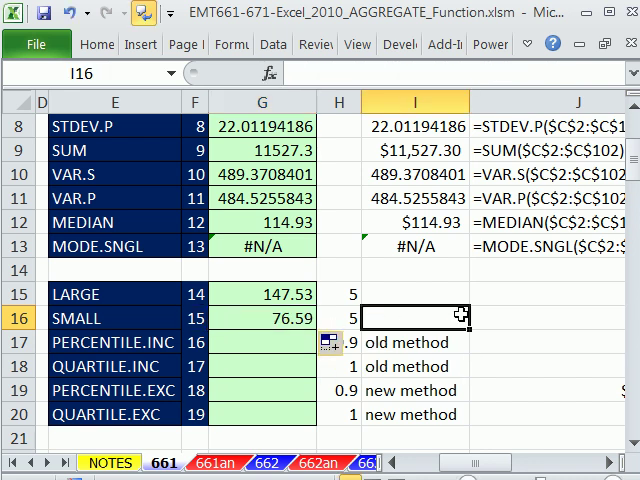
{"action": "mouse_move", "coordinate": [144, 390]}
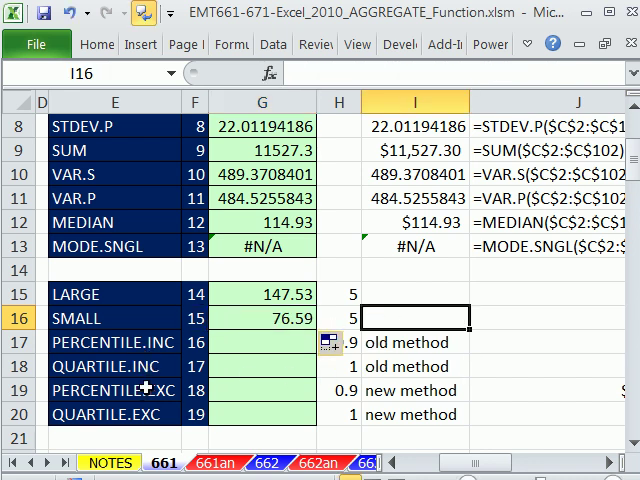
{"action": "mouse_move", "coordinate": [176, 346]}
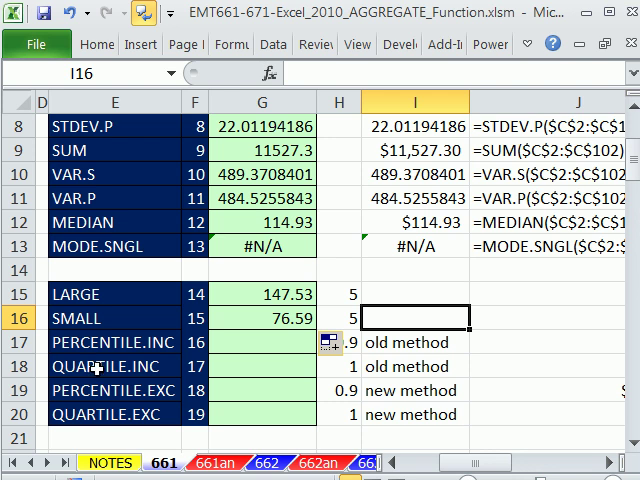
- Fill PERCENTILE and QUARTILE rows, then test quartile k values 2, 3, 4 and back to 1
{"action": "left_click", "coordinate": [264, 318]}
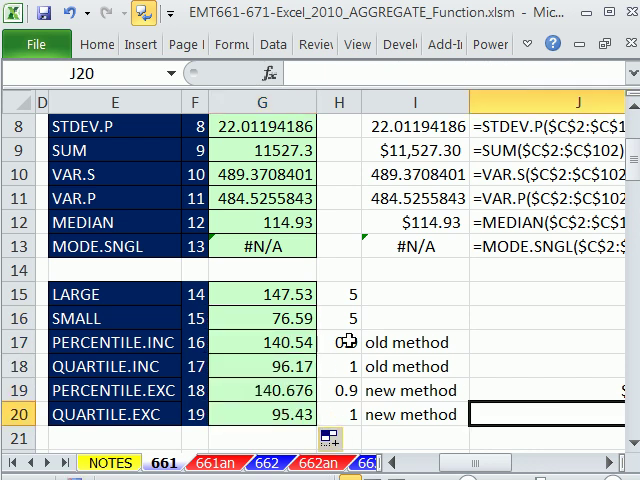
{"action": "left_click", "coordinate": [348, 390]}
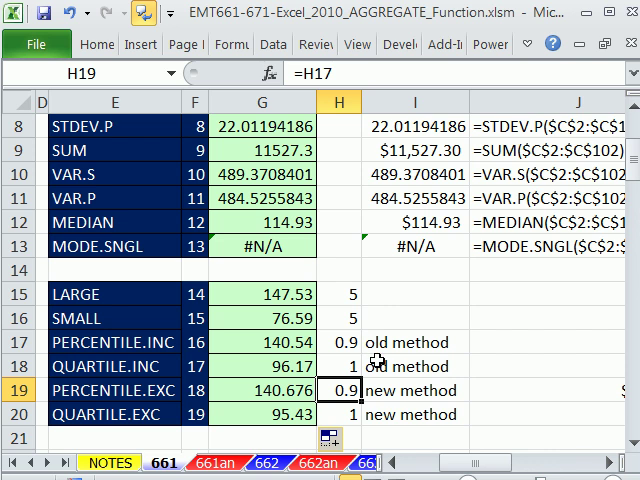
{"action": "mouse_move", "coordinate": [368, 356]}
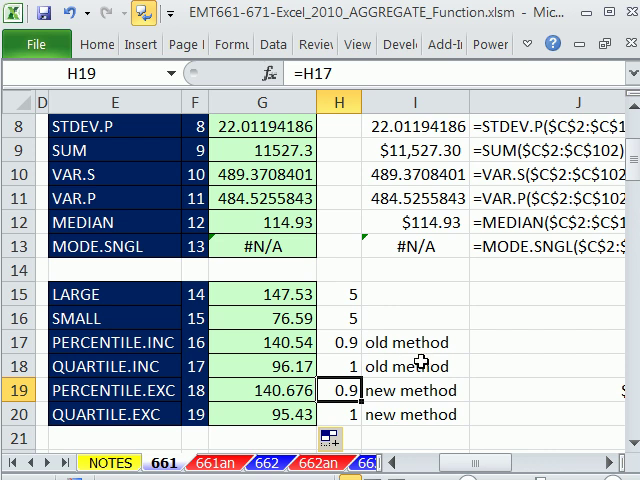
{"action": "left_click", "coordinate": [338, 364]}
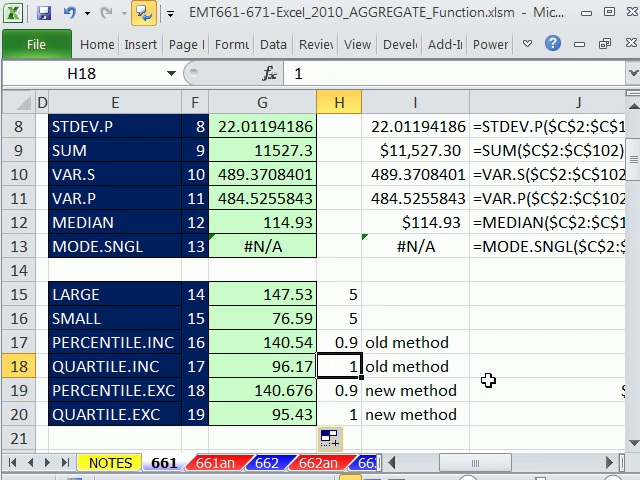
{"action": "type", "text": "2"}
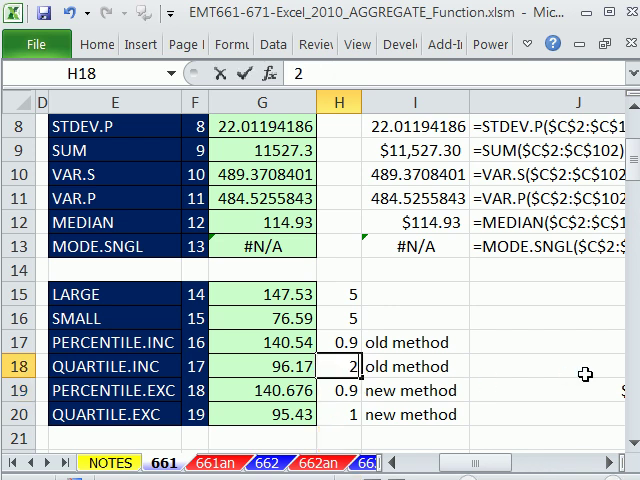
{"action": "type", "text": "3"}
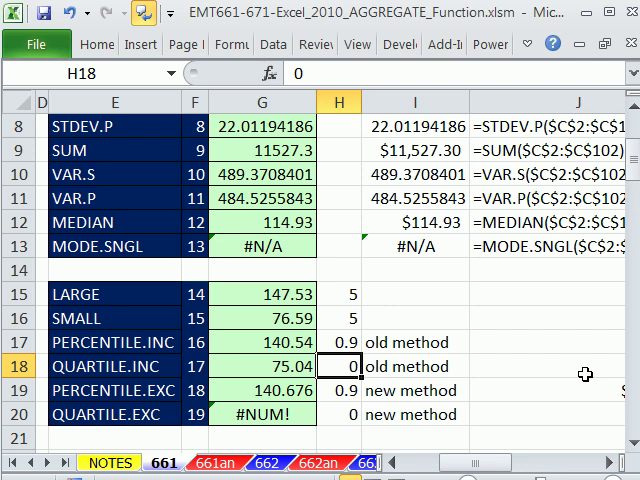
{"action": "type", "text": "4"}
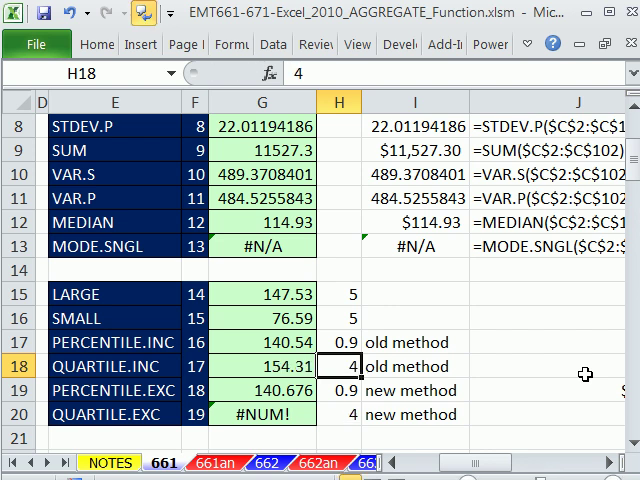
{"action": "type", "text": "1"}
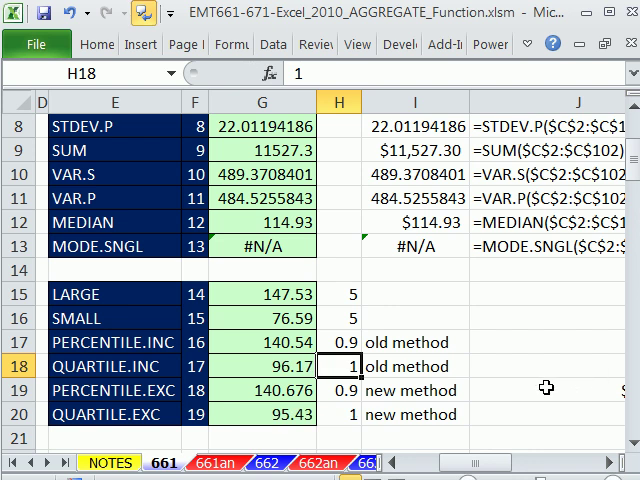
{"action": "mouse_move", "coordinate": [164, 342]}
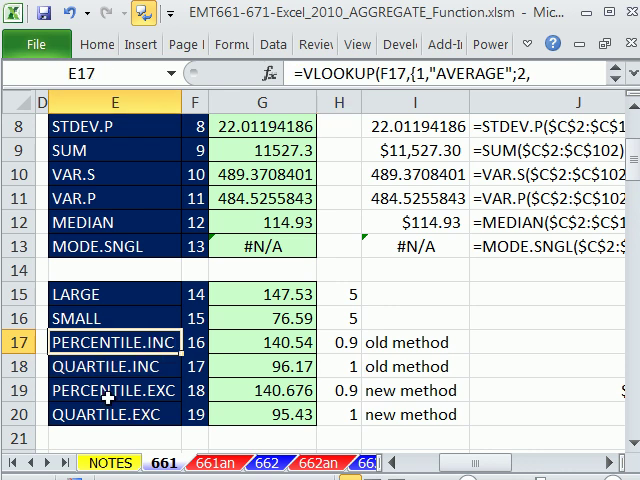
{"action": "left_click", "coordinate": [110, 390]}
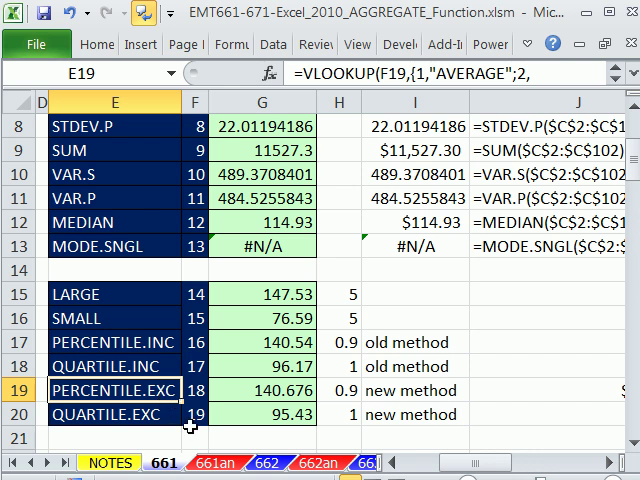
{"action": "mouse_move", "coordinate": [276, 294]}
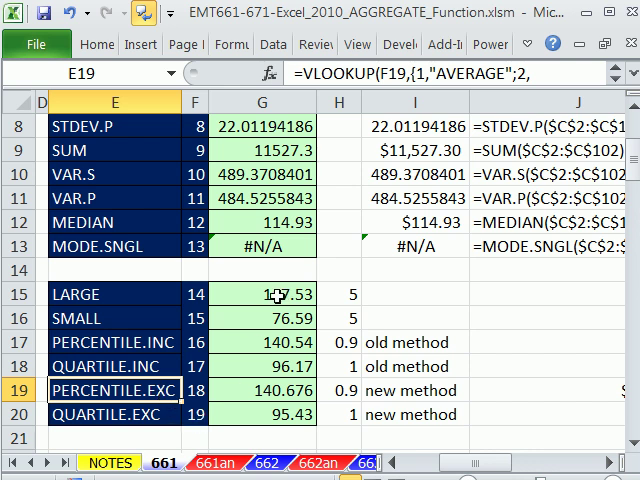